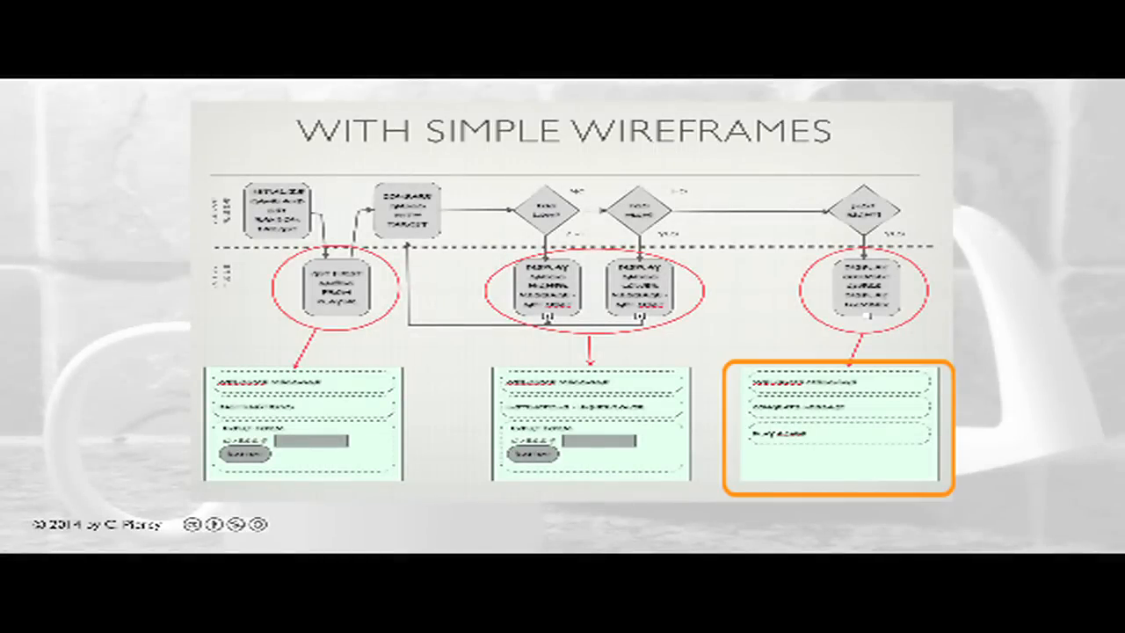
Advance past the 'With Simple Wireframes' slide in the presentation.
{"action": "key", "text": "Right"}
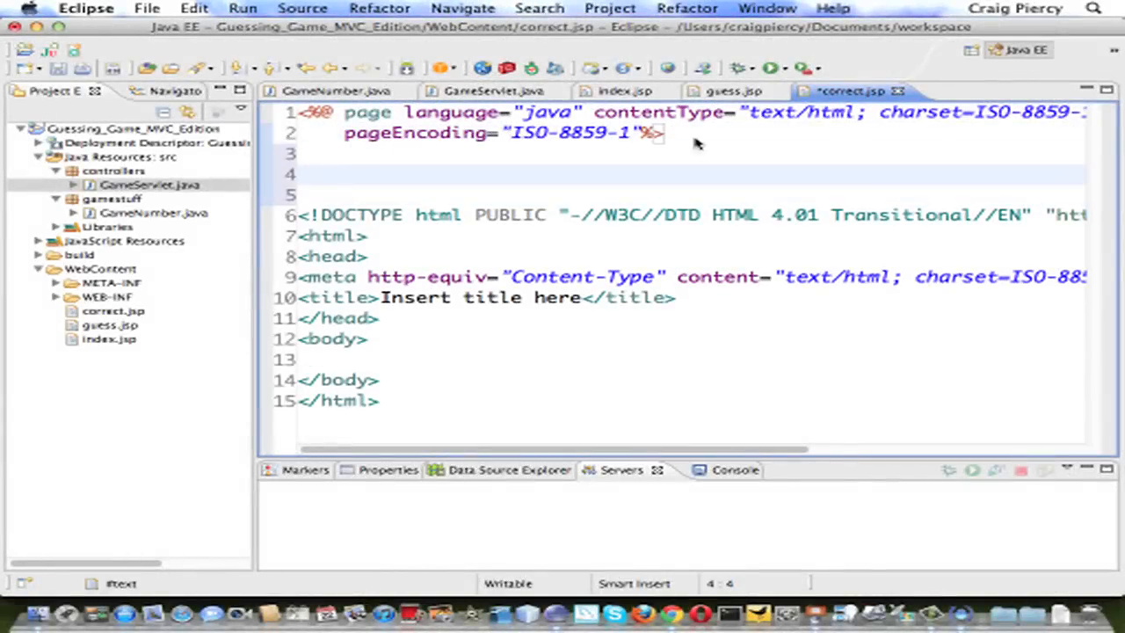
{"action": "mouse_move", "coordinate": [847, 101]}
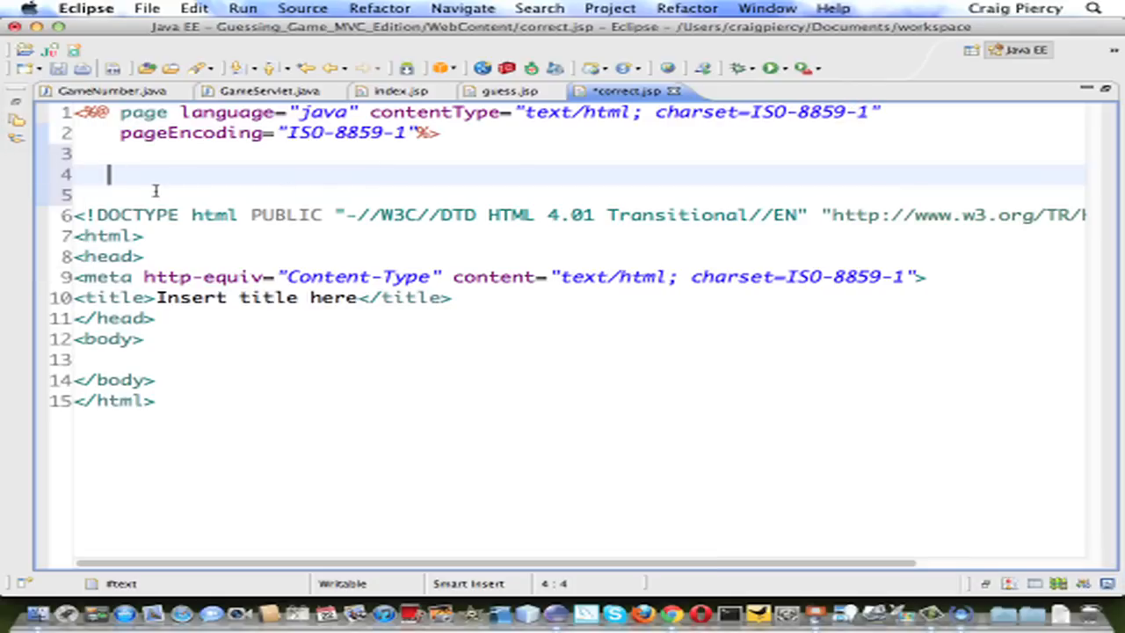
Write the scriptlet String msg = (String) request.getAttribute("msg"); above the DOCTYPE.
{"action": "type", "text": "<%"}
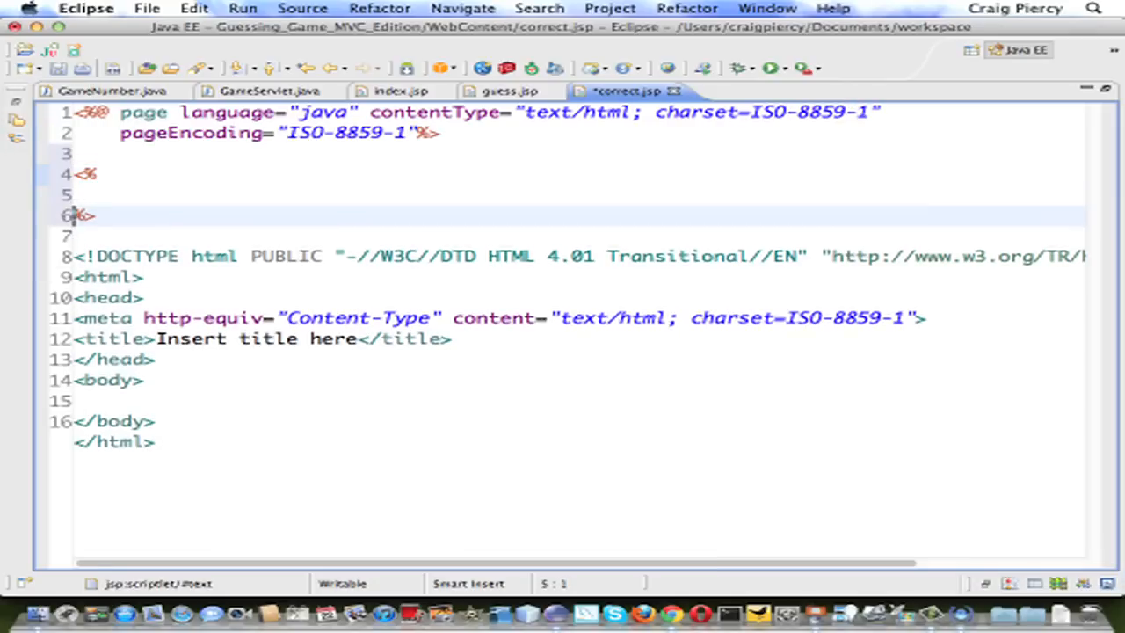
{"action": "key", "text": "Return"}
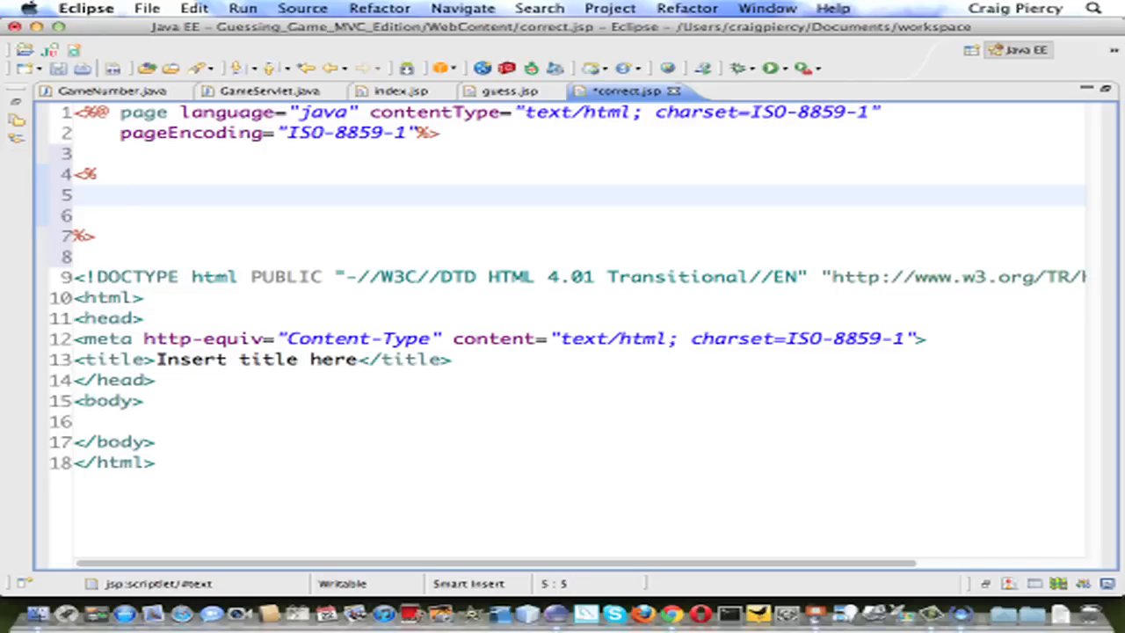
{"action": "type", "text": "request.get"}
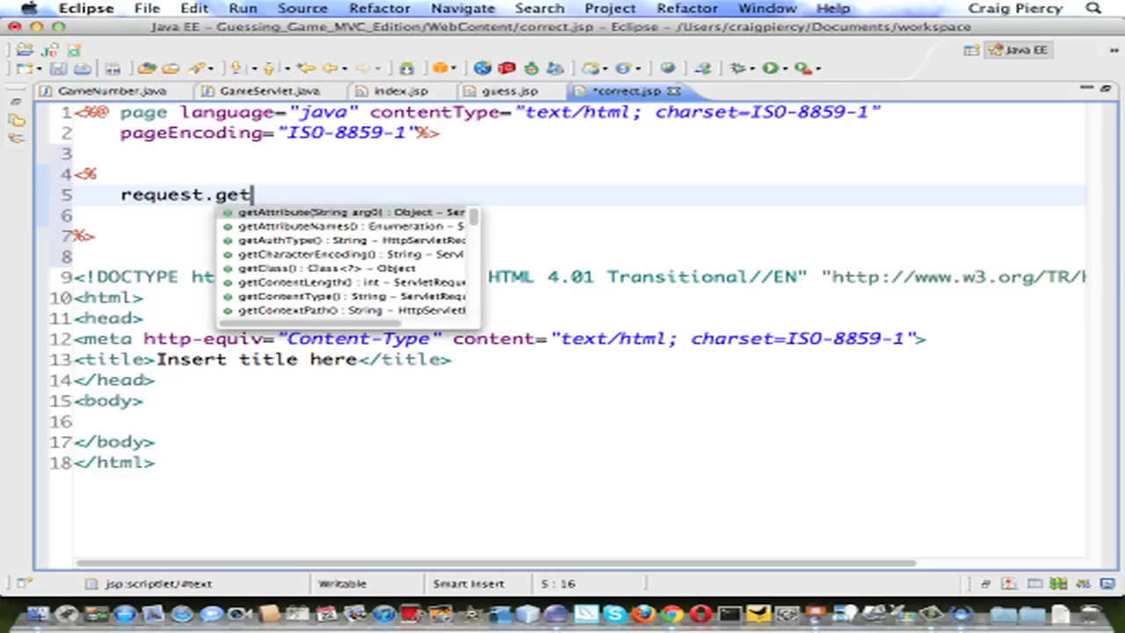
{"action": "left_click", "coordinate": [295, 212]}
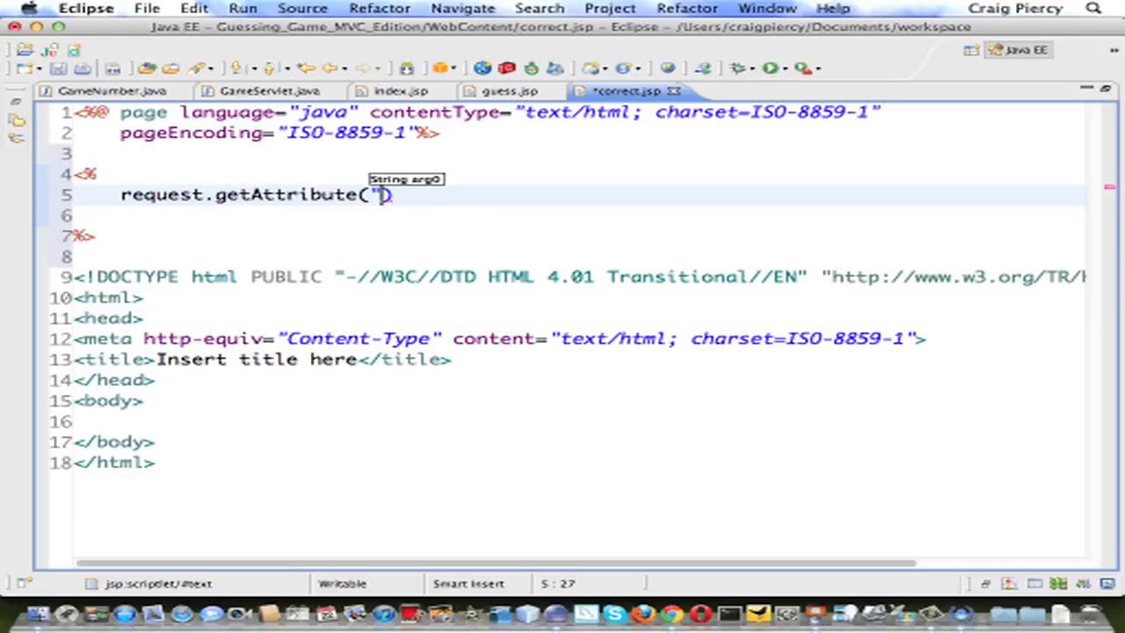
{"action": "type", "text": "msg"}
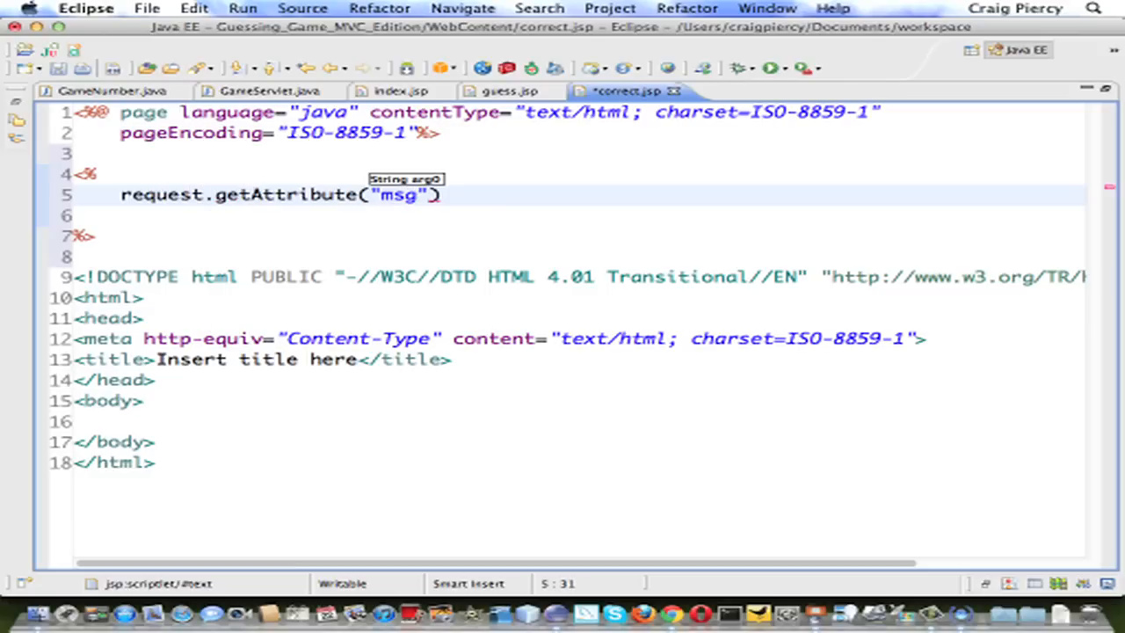
{"action": "type", "text": ";"}
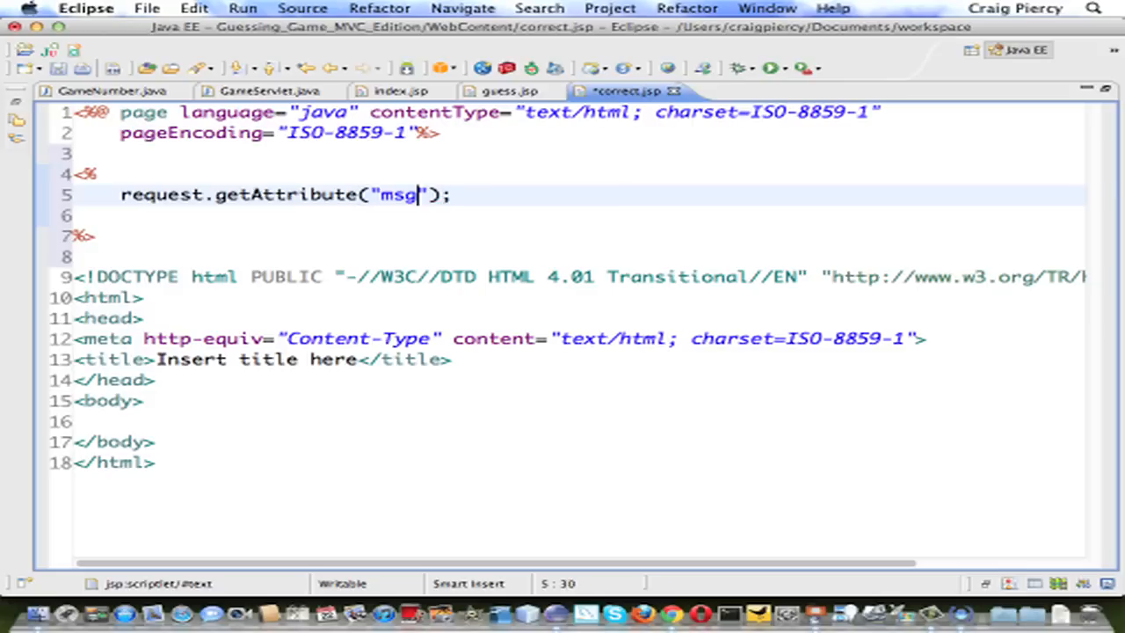
{"action": "left_click", "coordinate": [130, 194]}
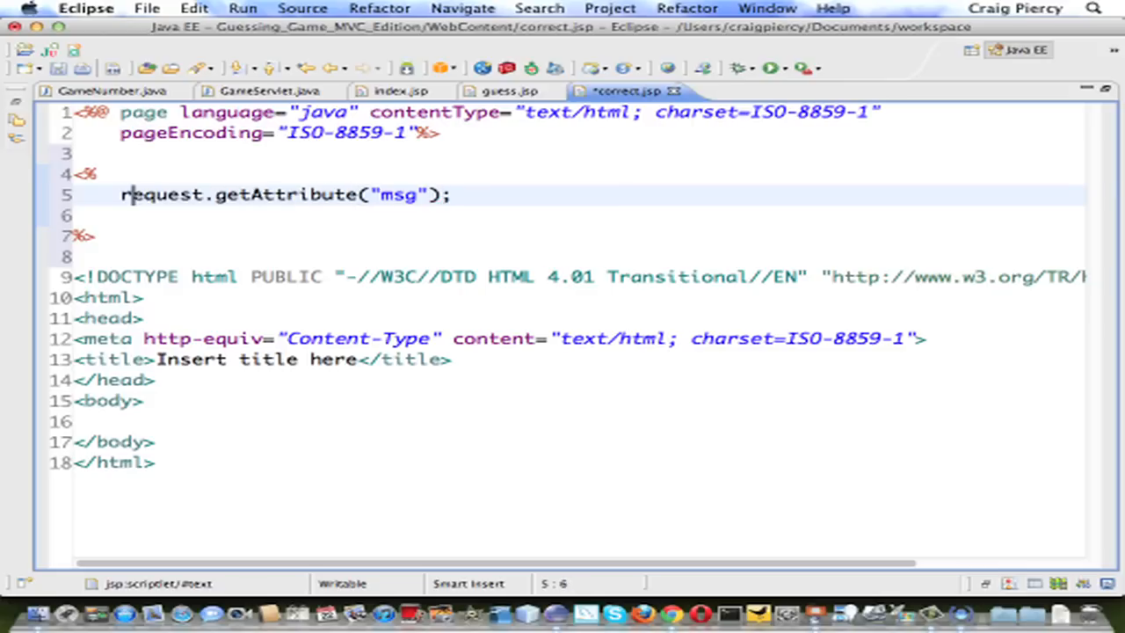
{"action": "type", "text": "String msg ="}
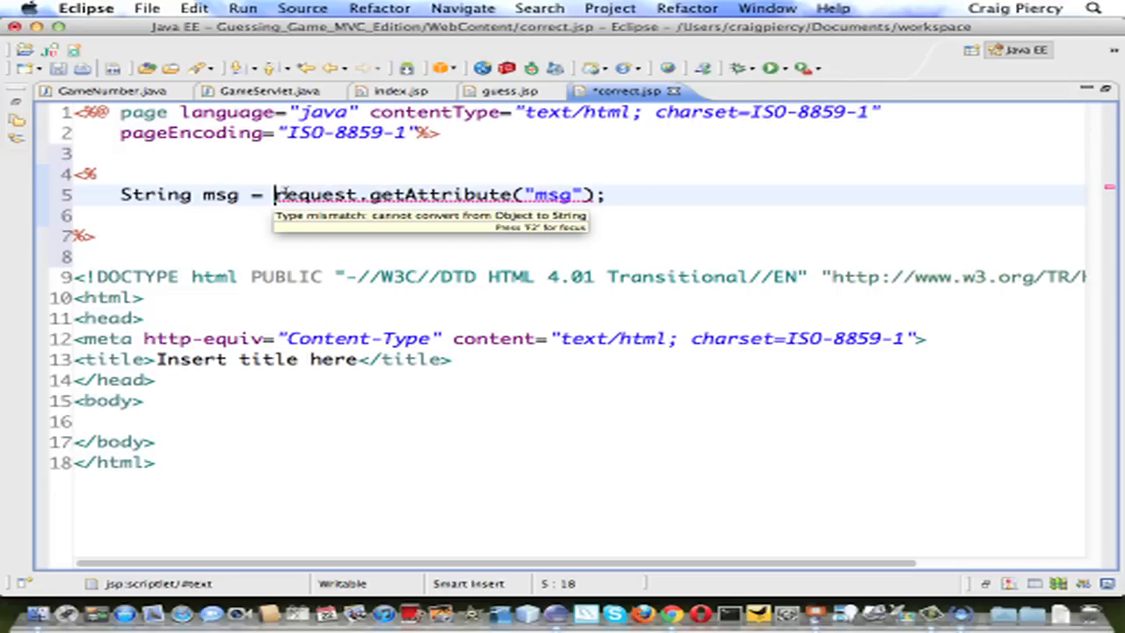
{"action": "type", "text": "()"}
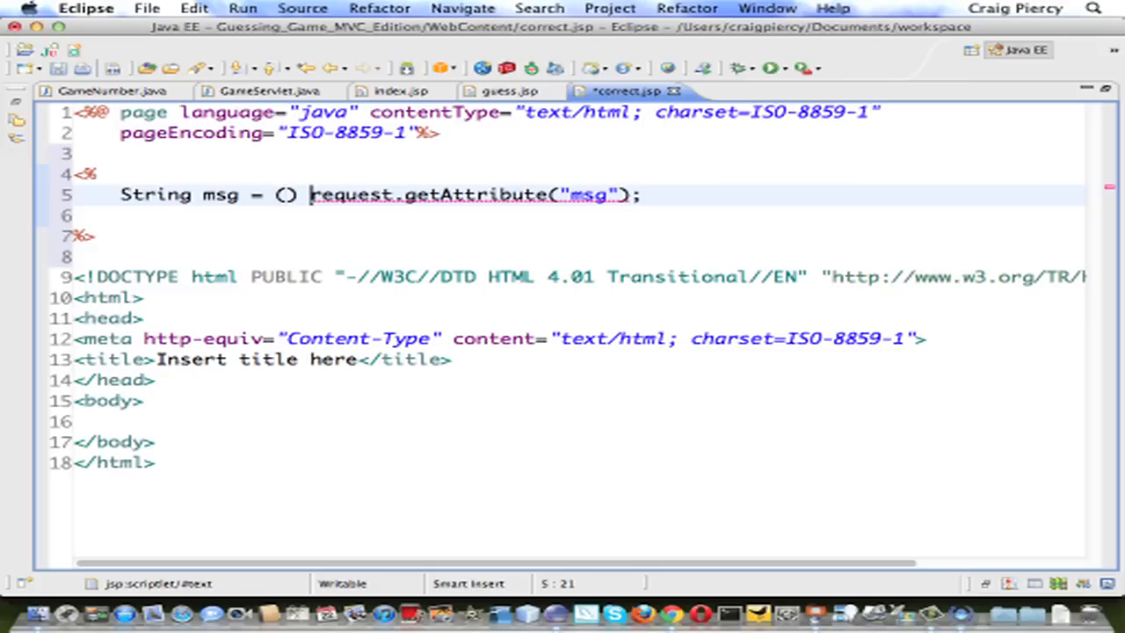
{"action": "type", "text": "String"}
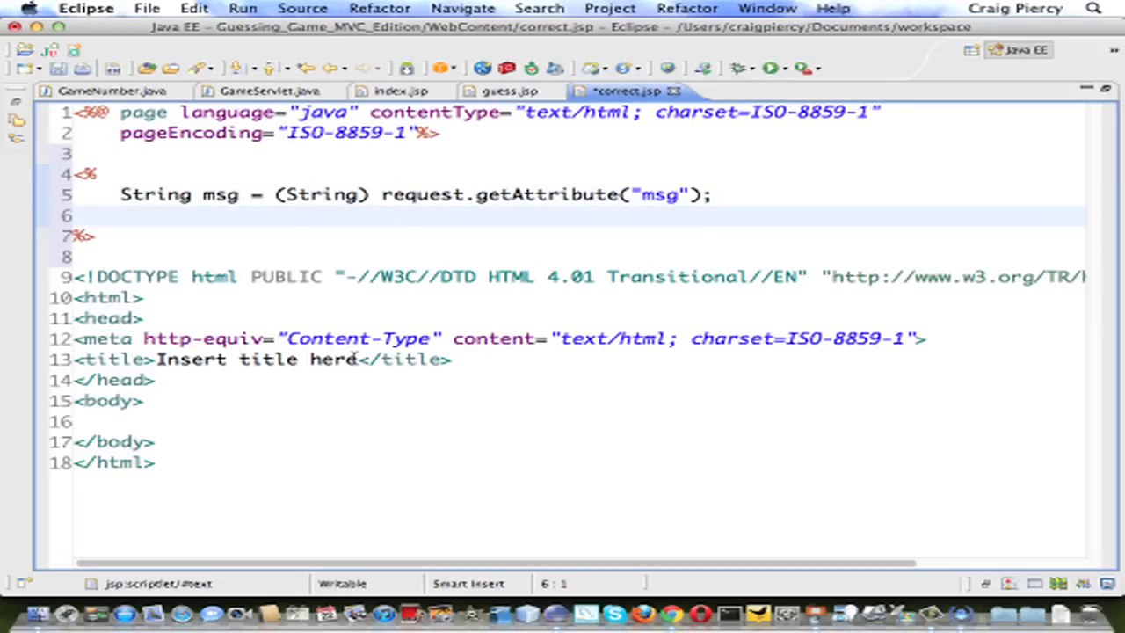
Copy index.jsp's title into correct.jsp as 'The World's Best Guessing Game - Results'.
{"action": "left_click", "coordinate": [398, 91]}
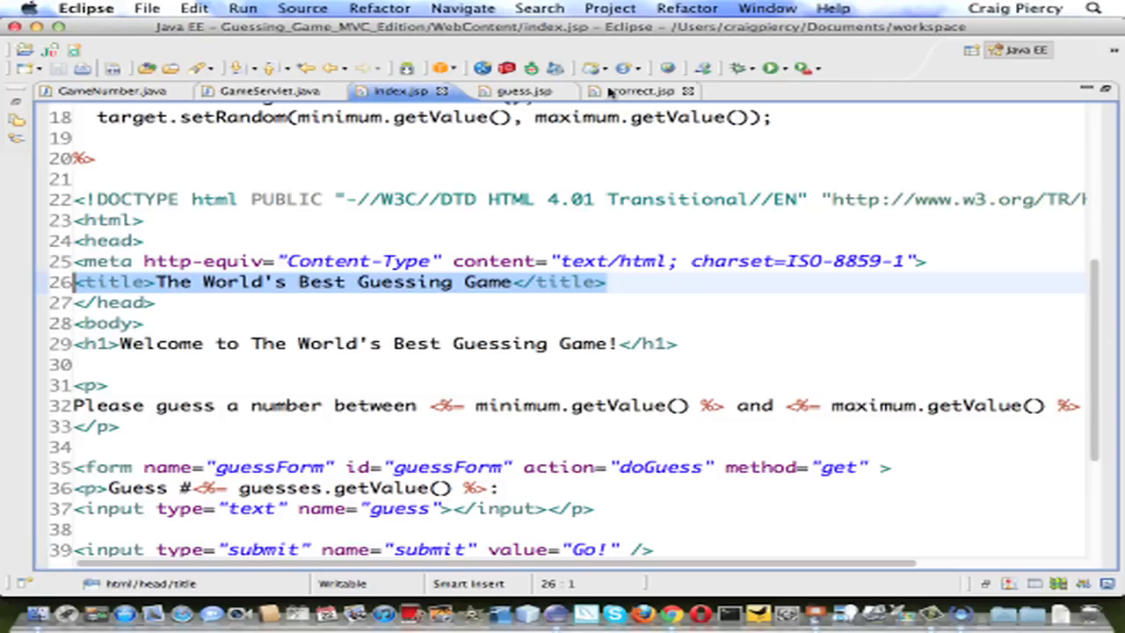
{"action": "left_click", "coordinate": [633, 91]}
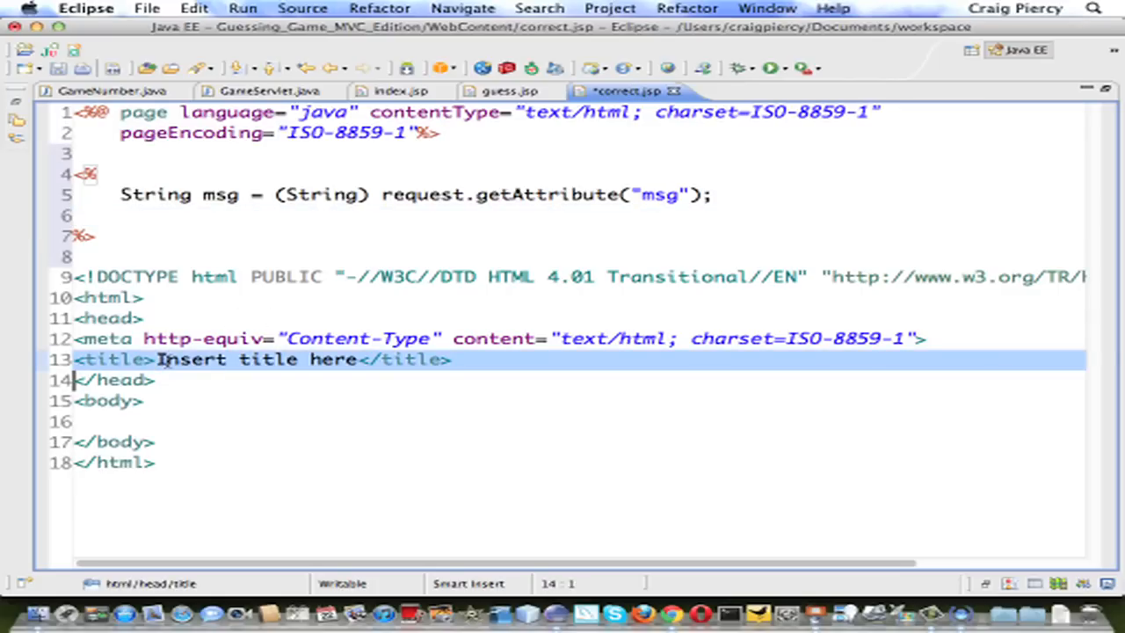
{"action": "type", "text": "The World's Best Guessing Game"}
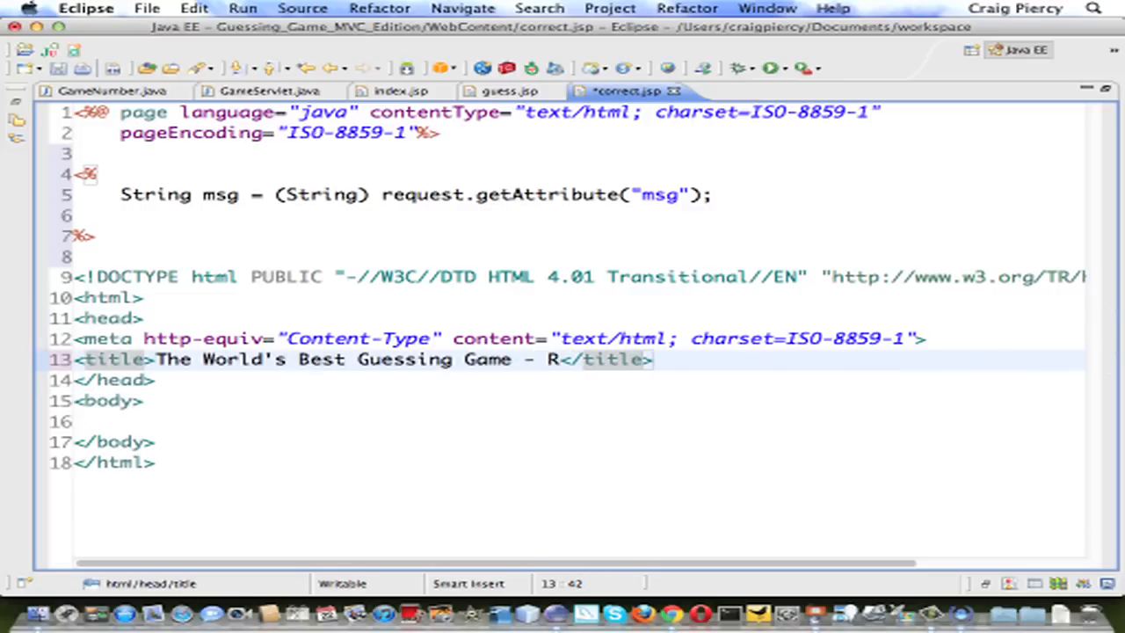
{"action": "type", "text": "esults"}
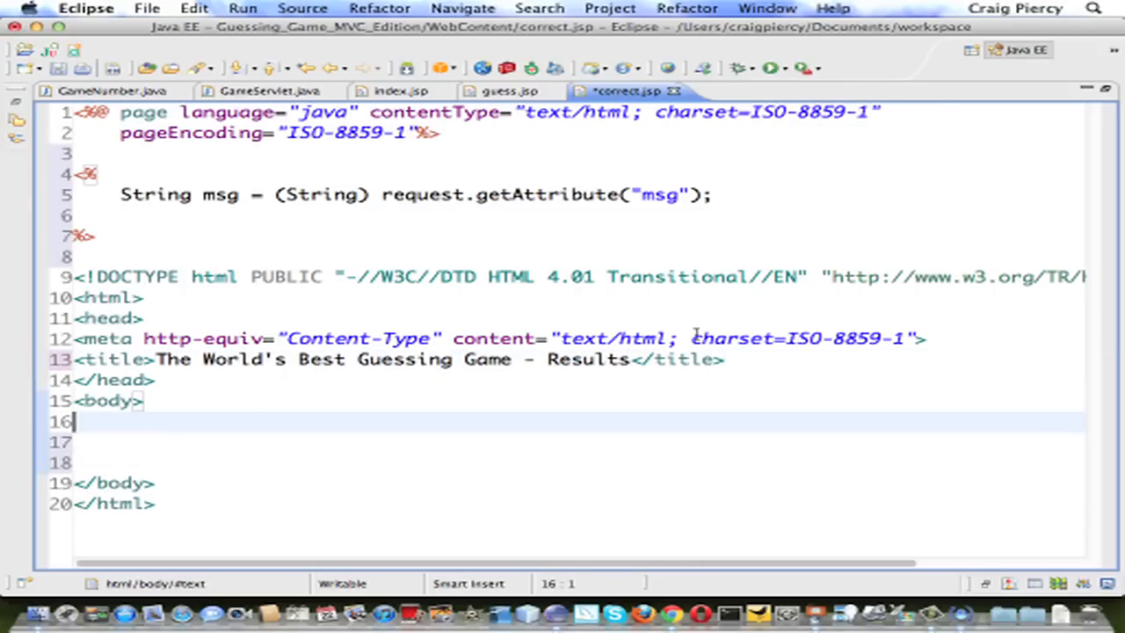
Add the game title as an h1 heading, followed by a <p><%= msg %></p> paragraph.
{"action": "left_click", "coordinate": [101, 358]}
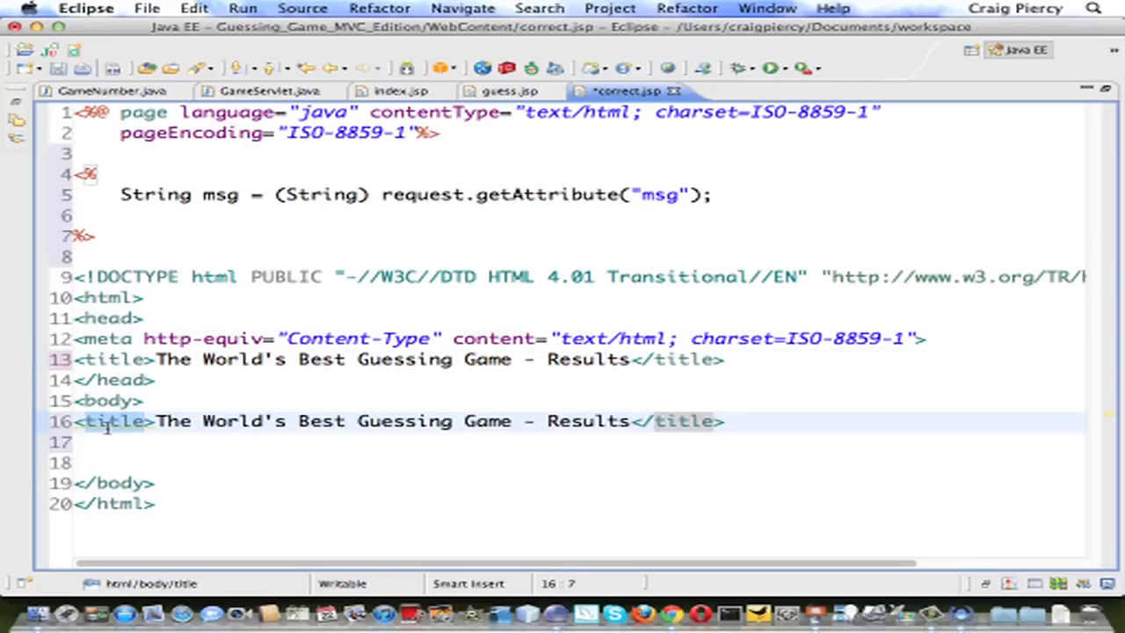
{"action": "type", "text": "h1"}
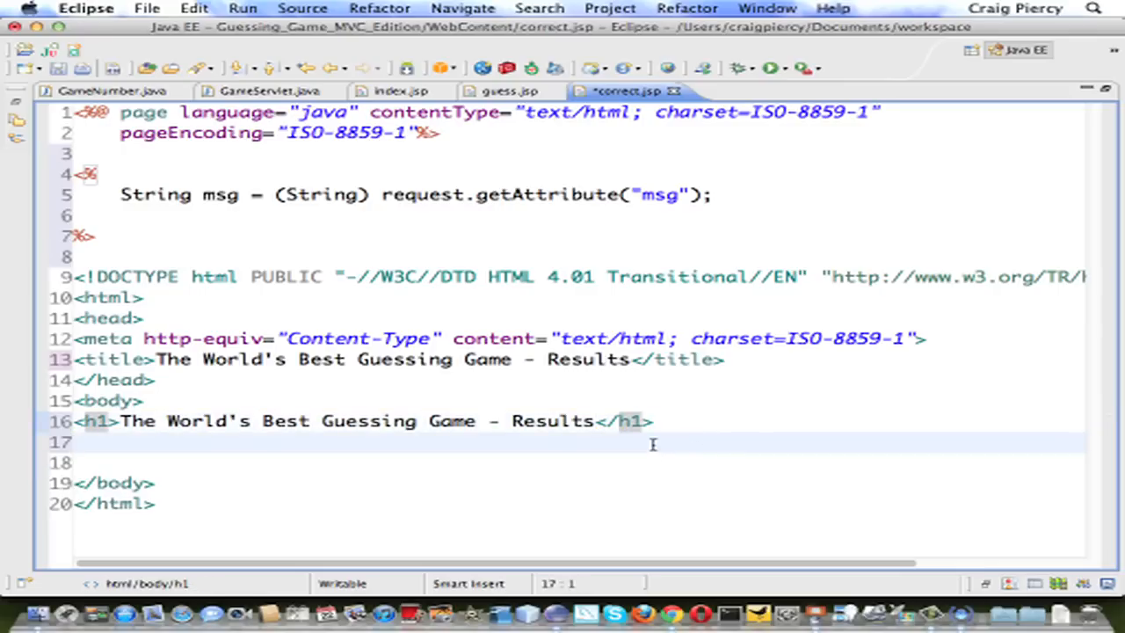
{"action": "type", "text": "<"}
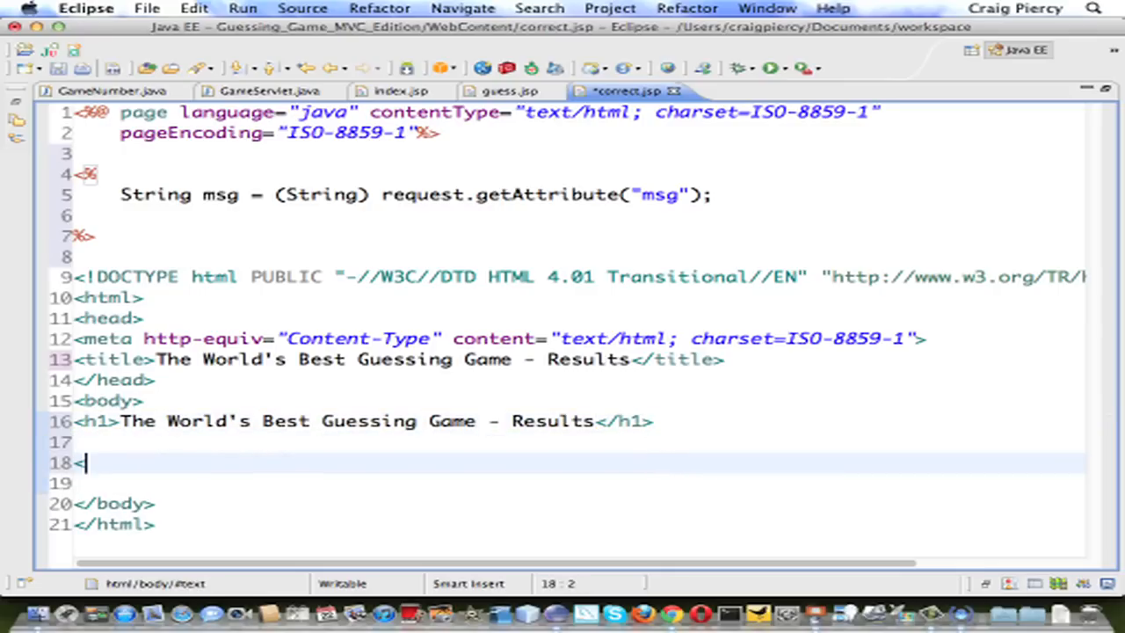
{"action": "type", "text": "<"}
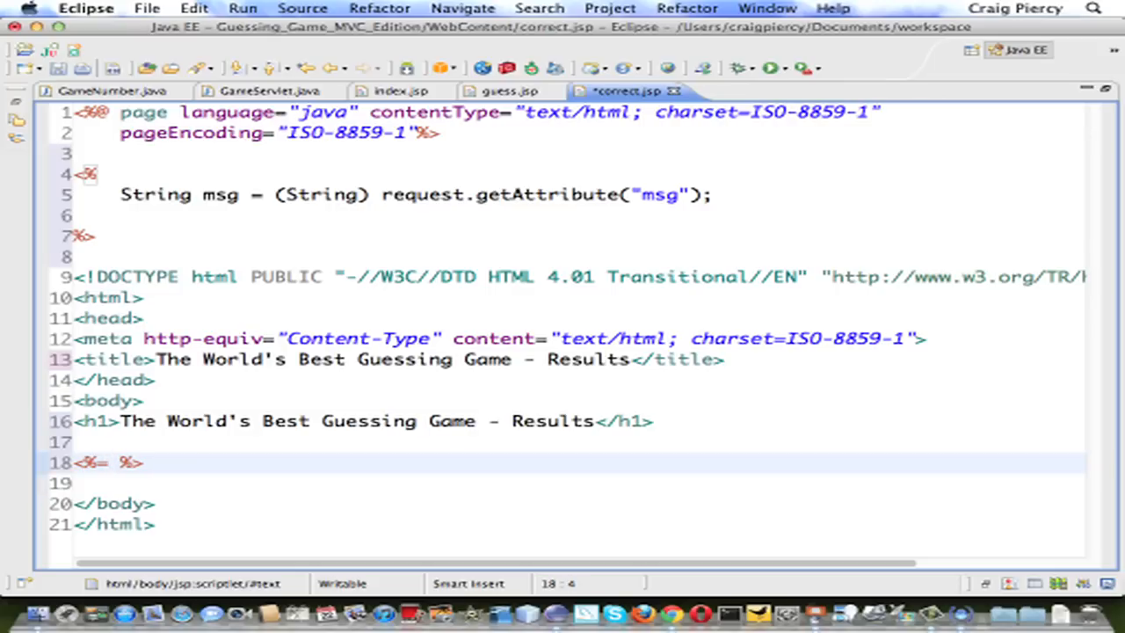
{"action": "type", "text": "msg"}
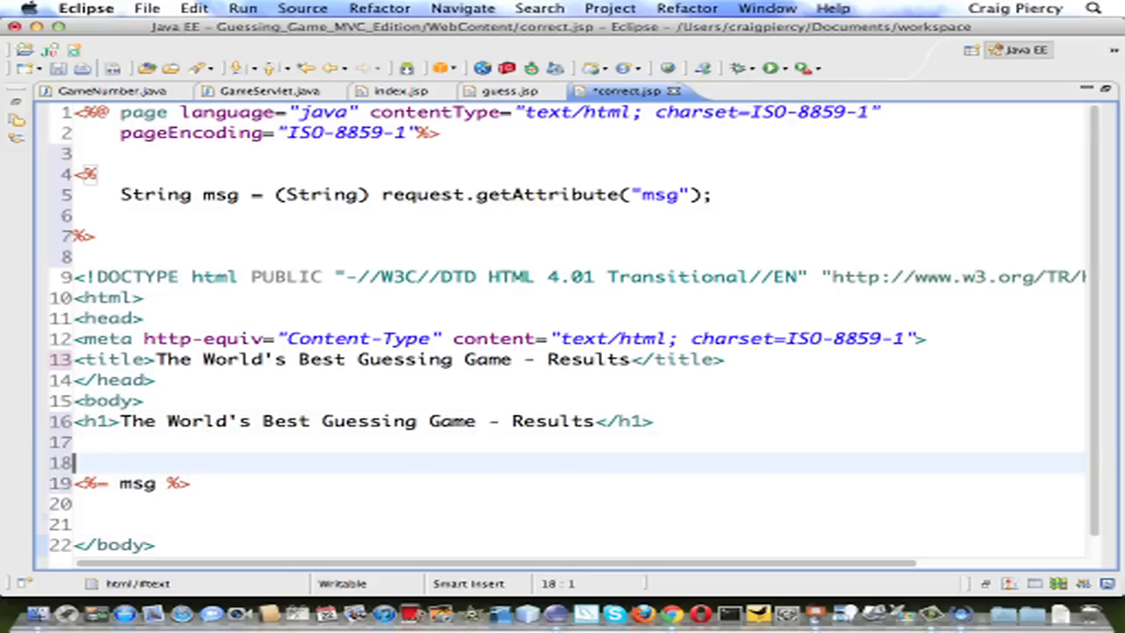
{"action": "type", "text": ",P"}
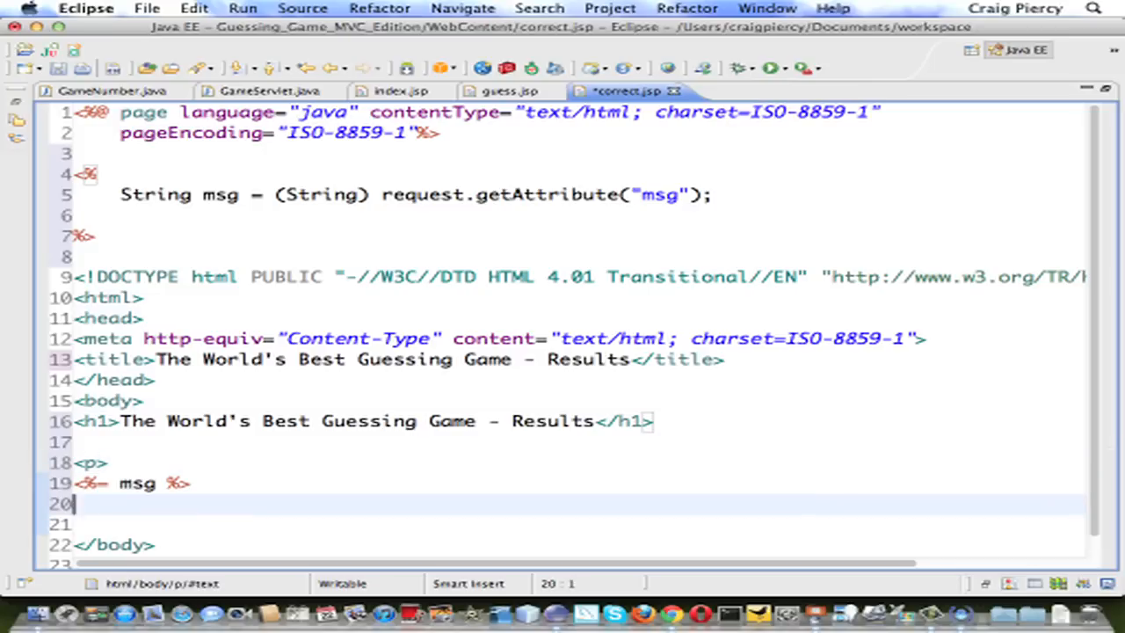
{"action": "type", "text": "</p>"}
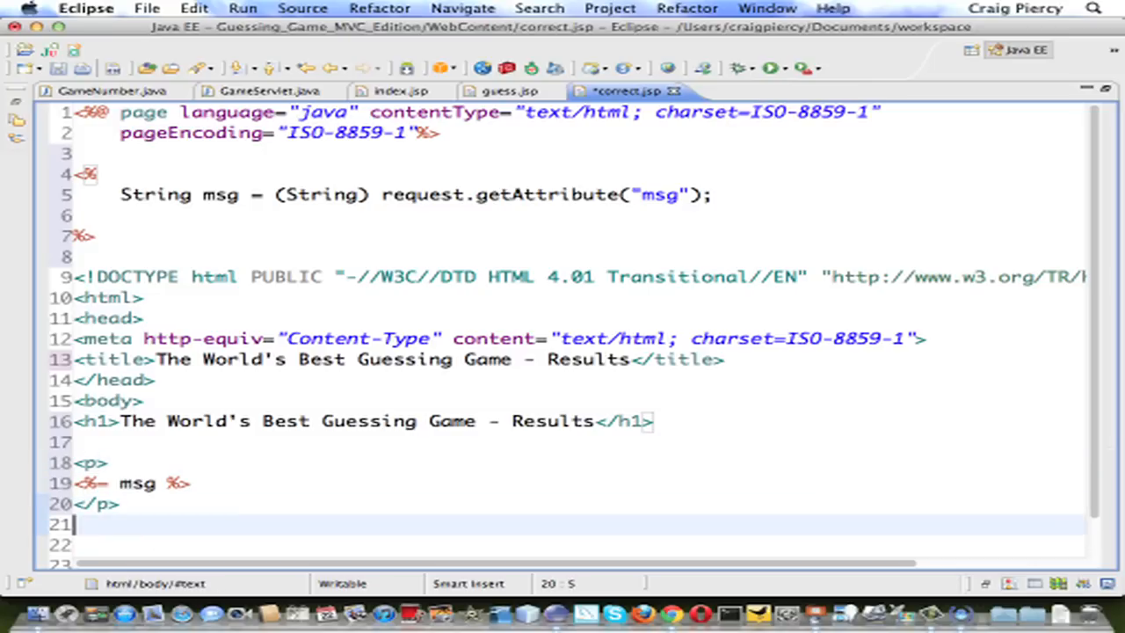
{"action": "type", "text": "<"}
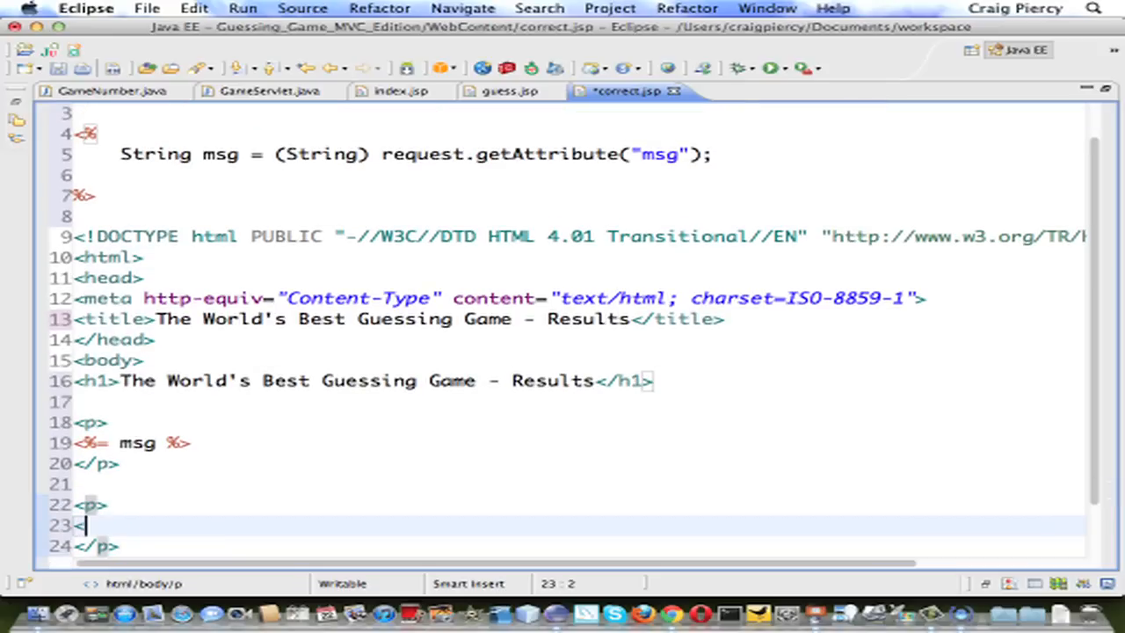
Add a second paragraph holding a 'Play Again' link to index.jsp.
{"action": "type", "text": "a href"}
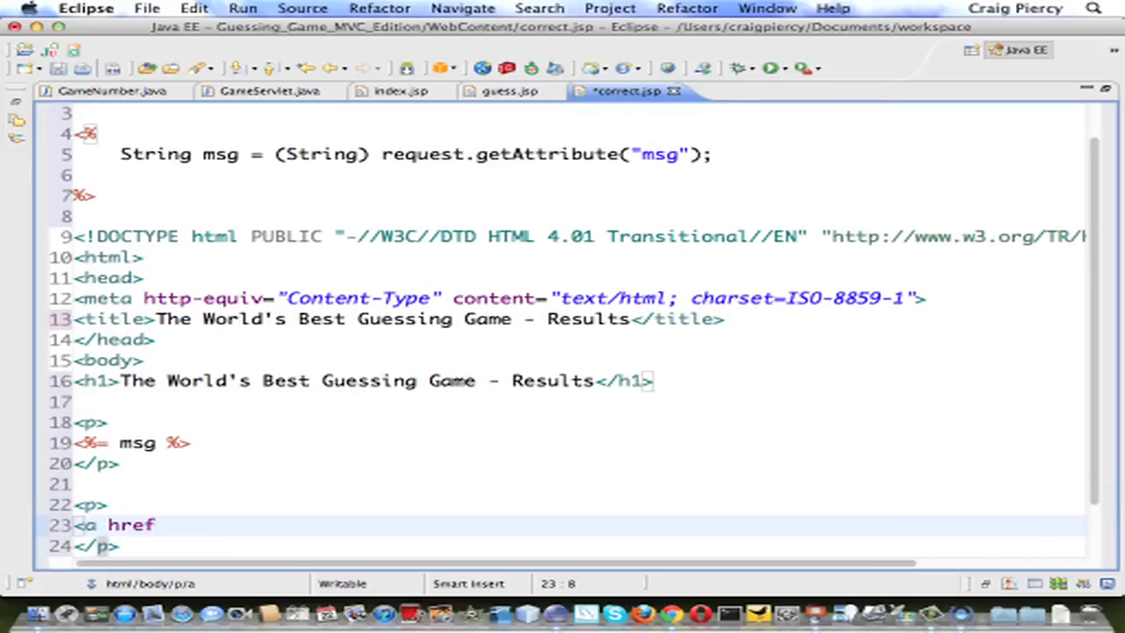
{"action": "type", "text": "=\"index"}
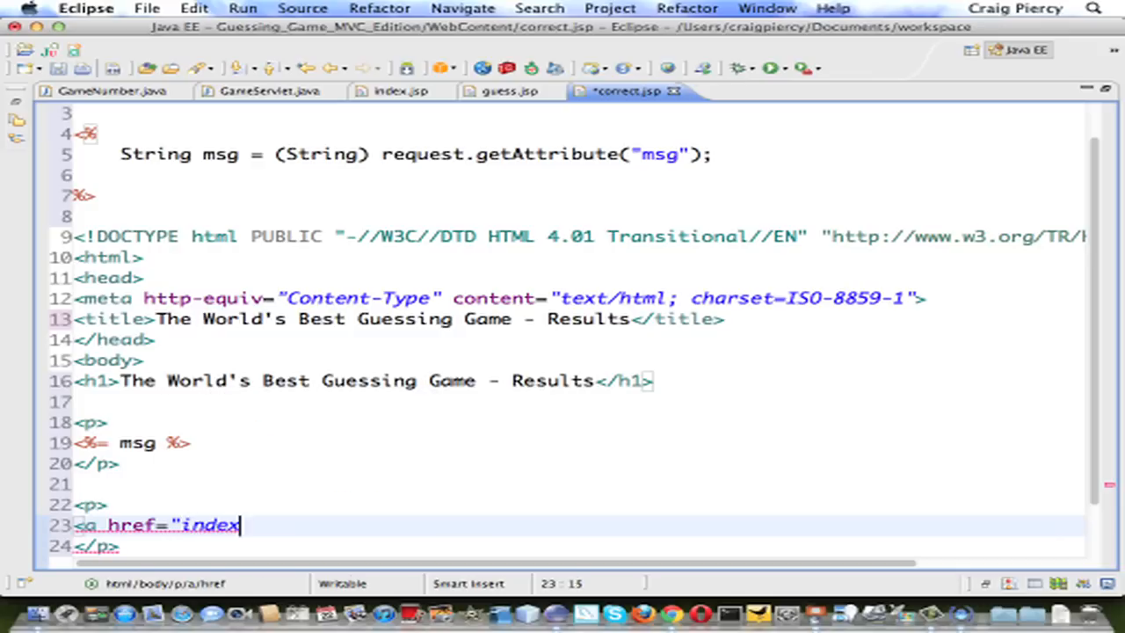
{"action": "type", "text": ".jsp\""}
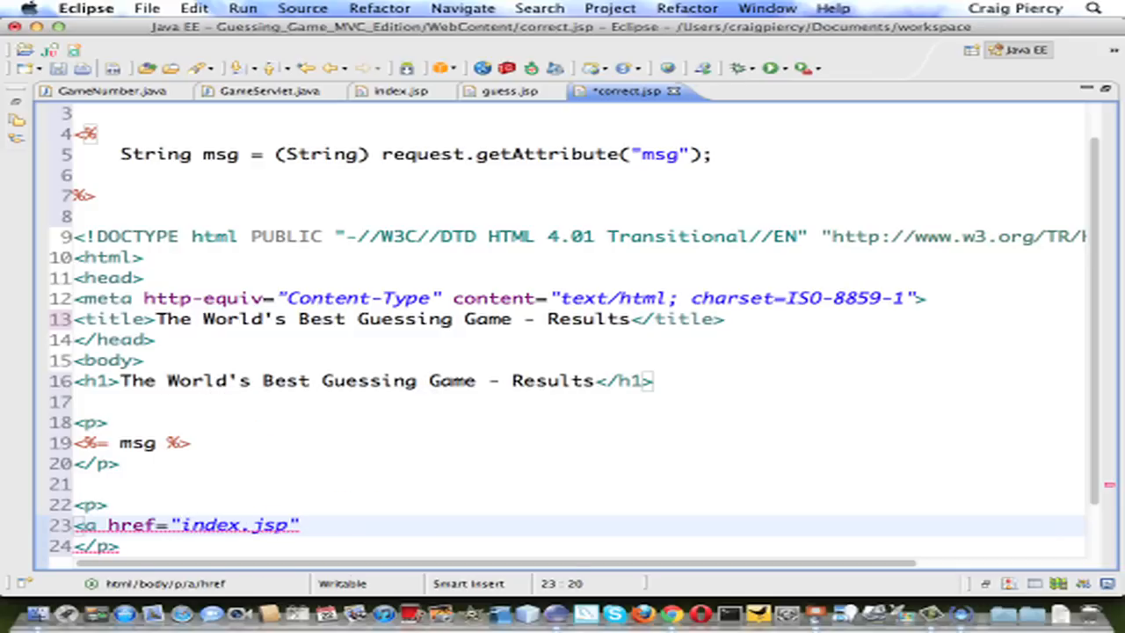
{"action": "type", "text": "Play Again</a>"}
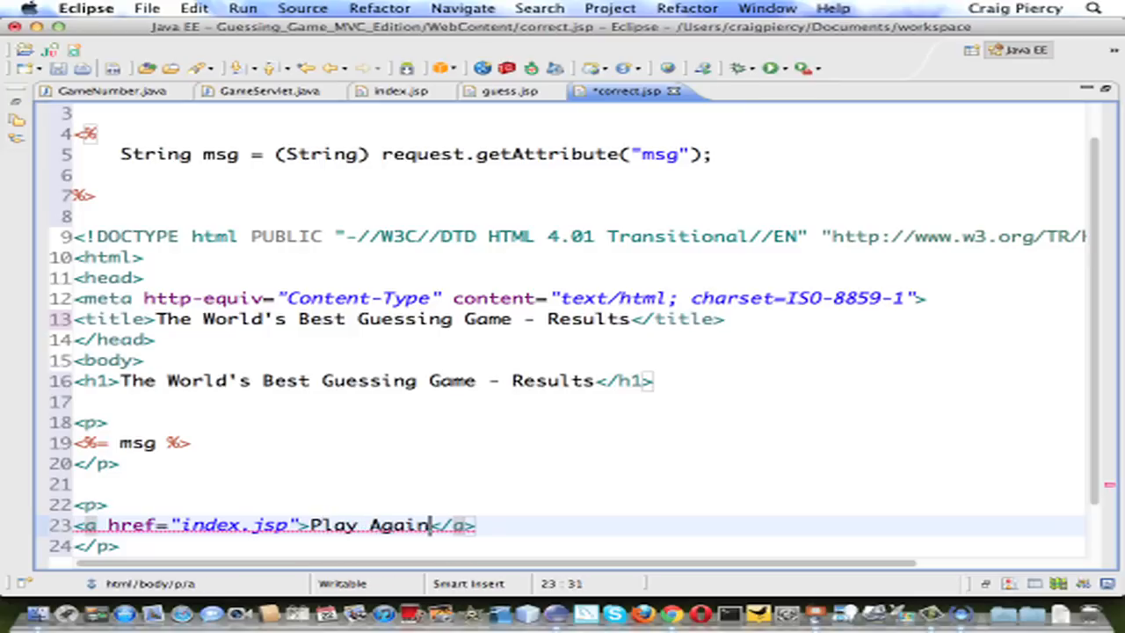
{"action": "type", "text": "!"}
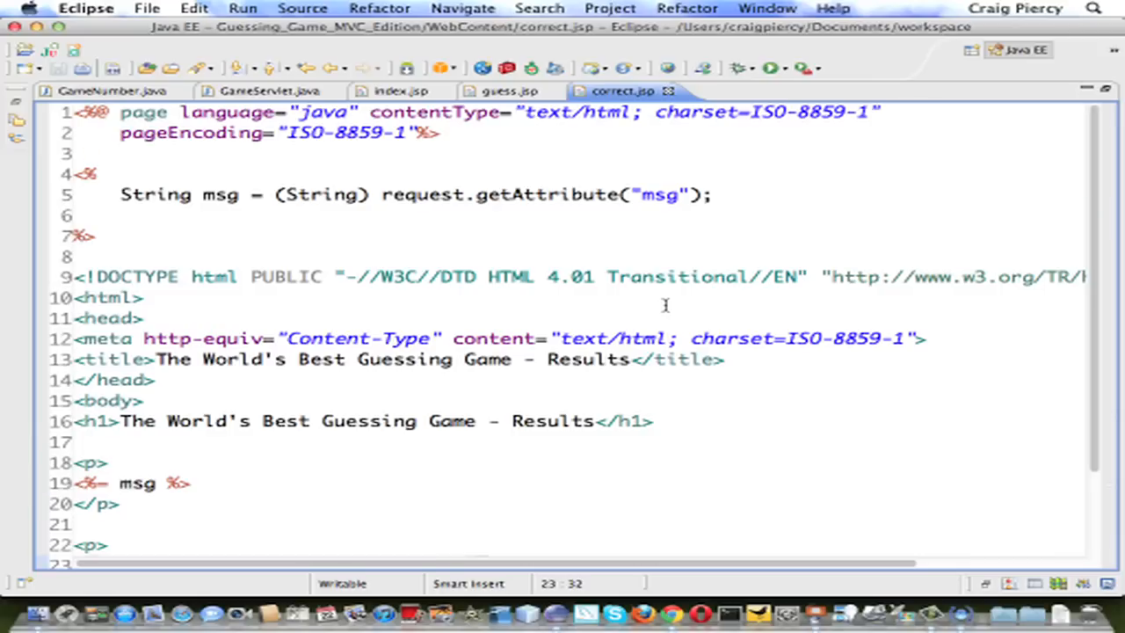
{"action": "mouse_move", "coordinate": [222, 194]}
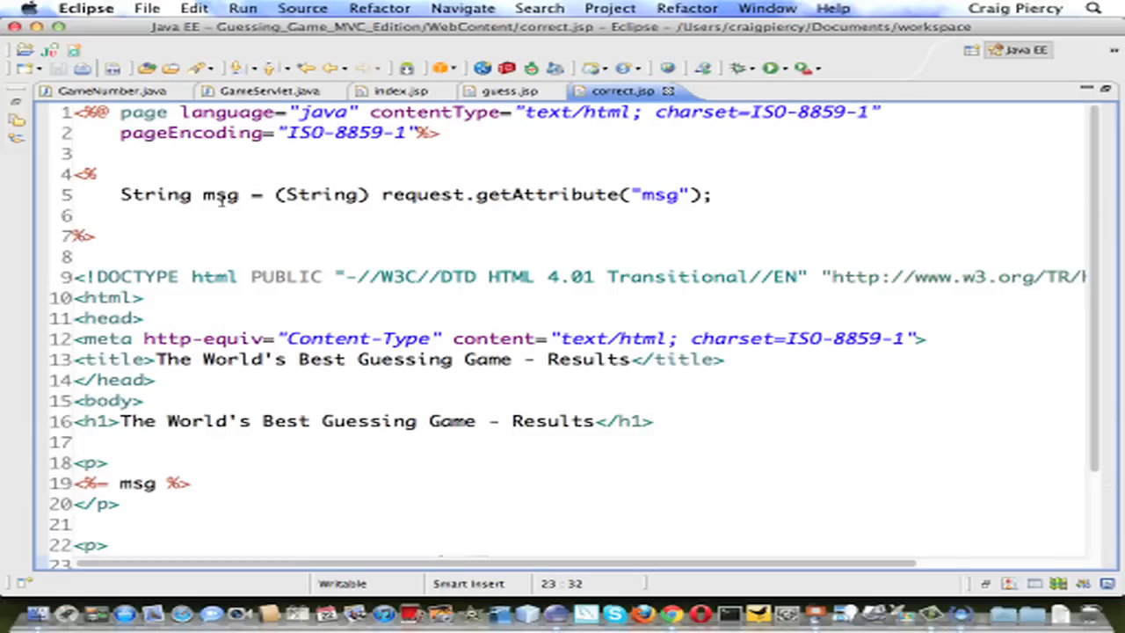
{"action": "mouse_move", "coordinate": [494, 209]}
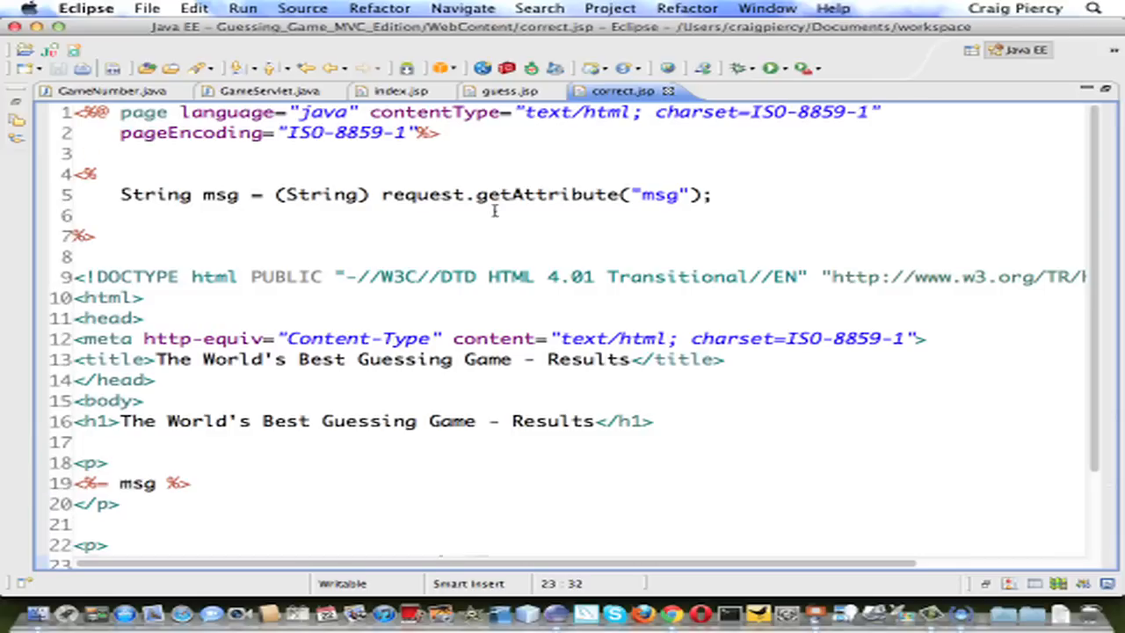